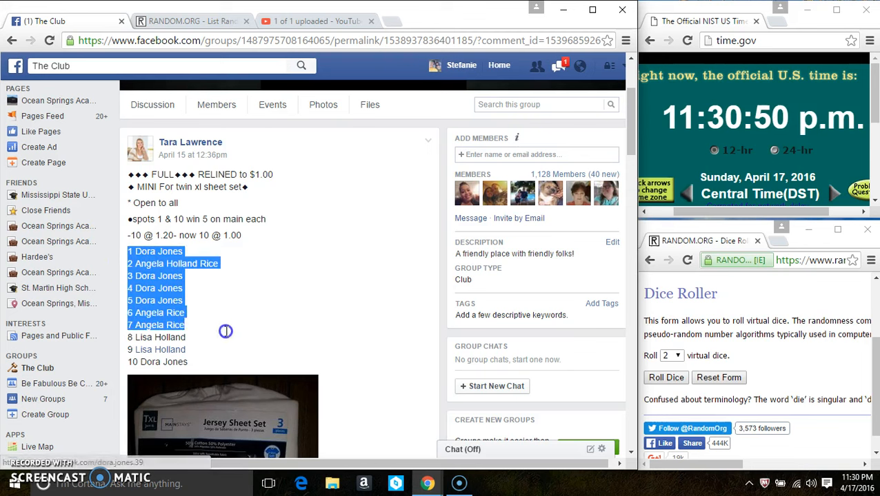
- Copy the post's ten-spot list and comment 'live' on the Facebook post
{"action": "right_click", "coordinate": [155, 288]}
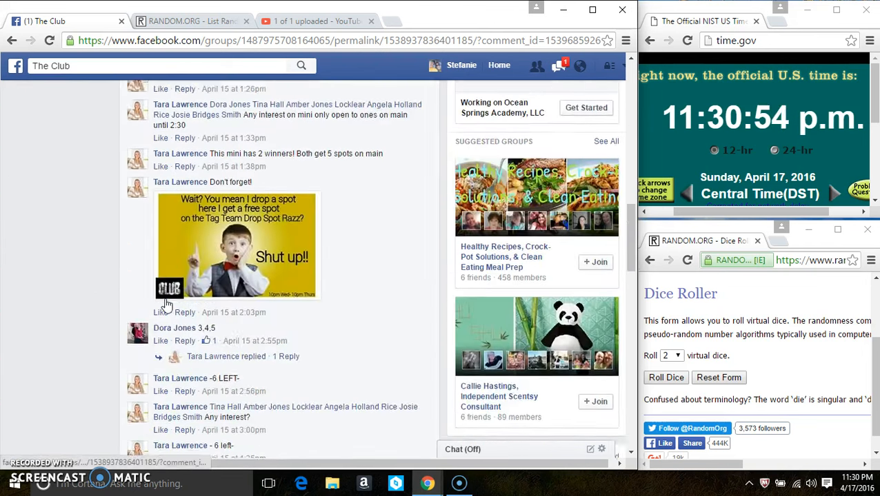
{"action": "scroll", "scroll_direction": "down", "scroll_amount": 3}
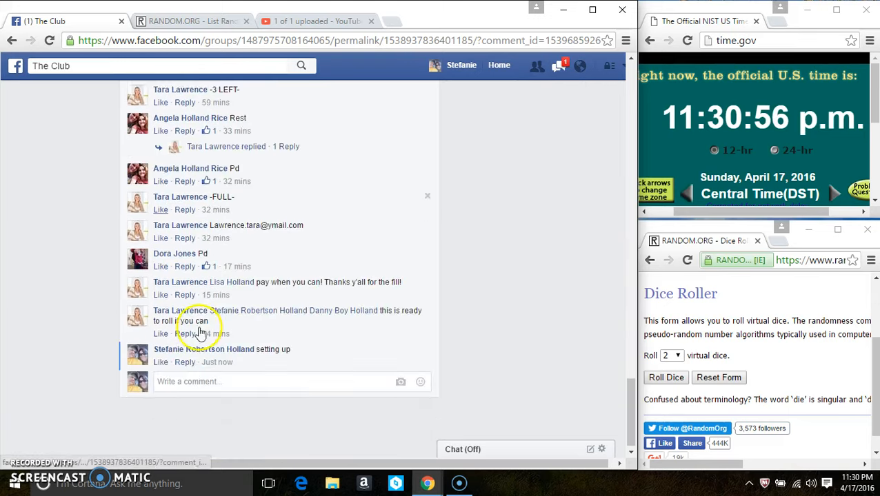
{"action": "left_click", "coordinate": [211, 377]}
{"action": "type", "text": "live"}
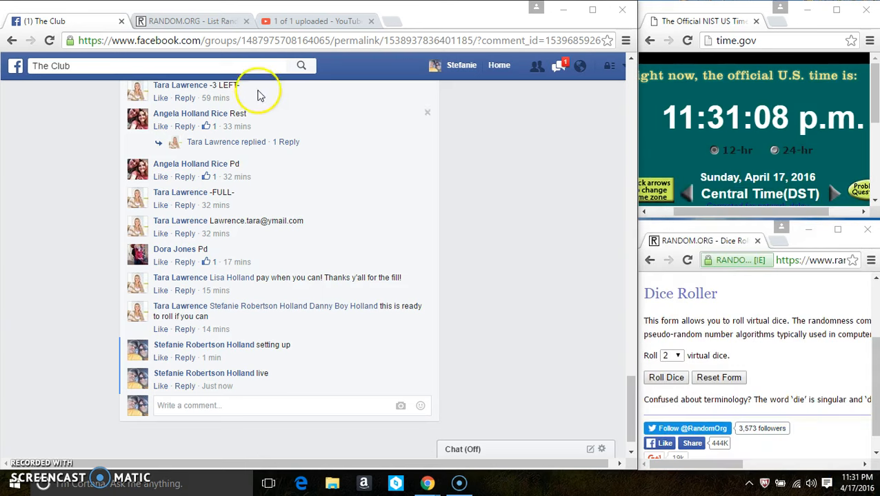
{"action": "left_click", "coordinate": [193, 21]}
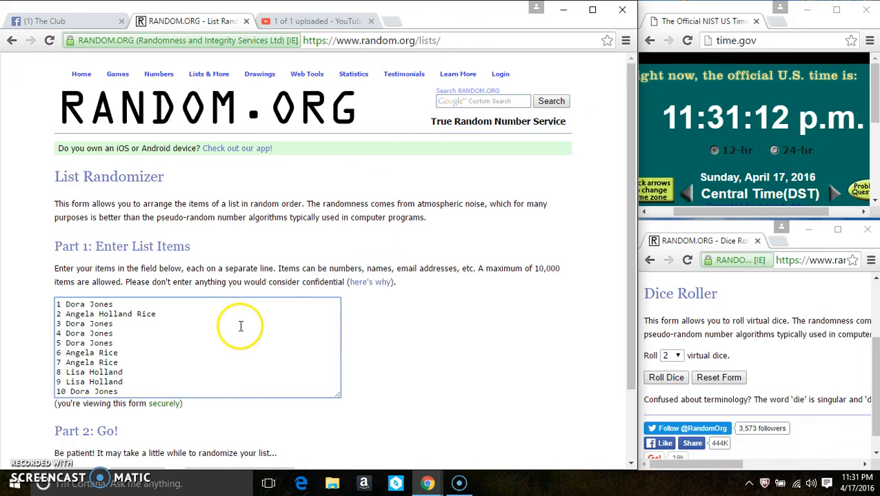
- Paste the ten spots into the List Randomizer and roll two dice, landing four and one
{"action": "scroll", "scroll_direction": "down", "scroll_amount": 3}
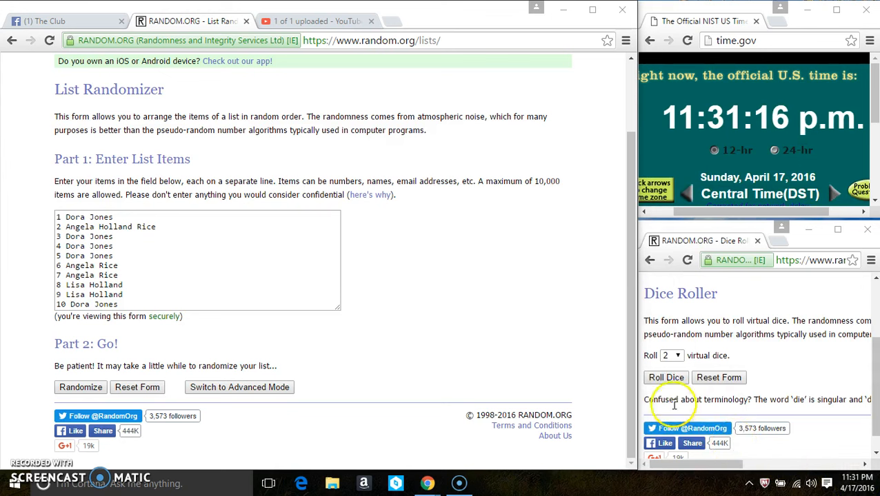
{"action": "left_click", "coordinate": [666, 377]}
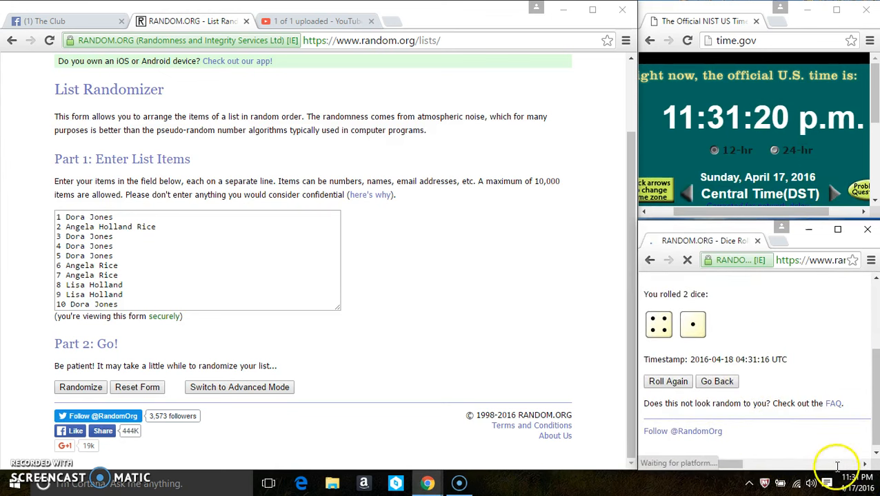
{"action": "left_click", "coordinate": [849, 483]}
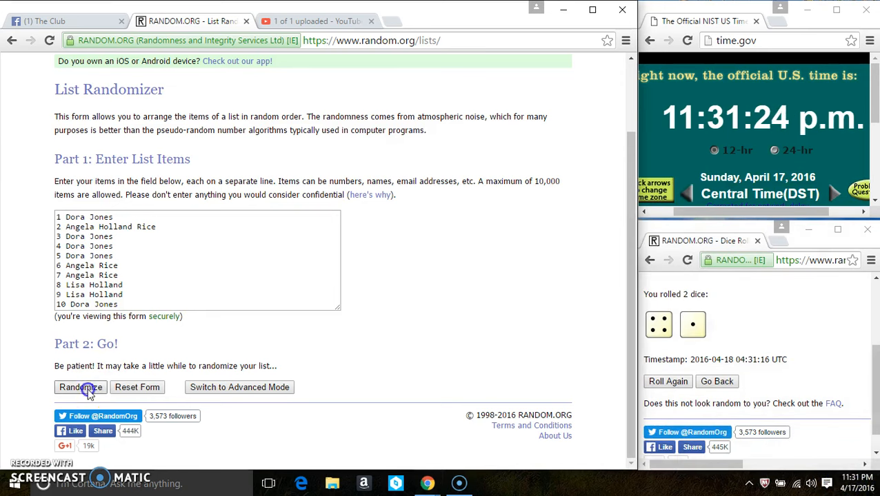
- Shuffle the ten-spot list five times with Randomize and Again!, ending with spot 7 first
{"action": "left_click", "coordinate": [80, 387]}
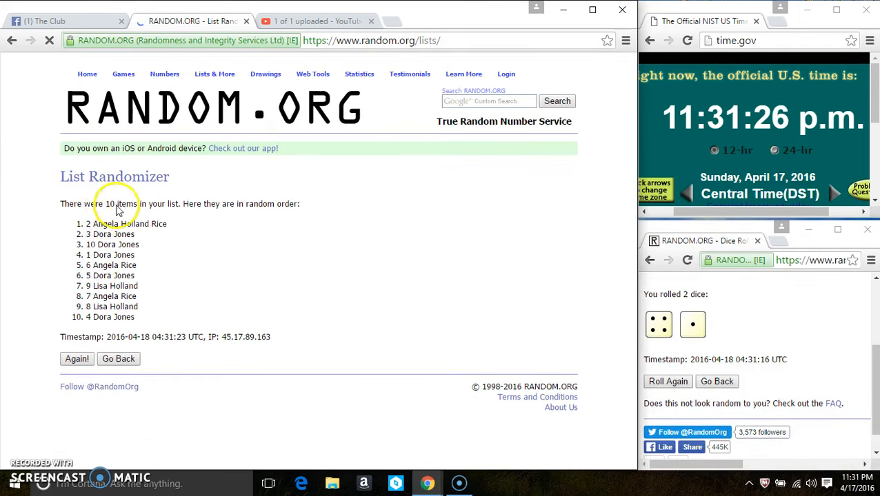
{"action": "left_click", "coordinate": [76, 358]}
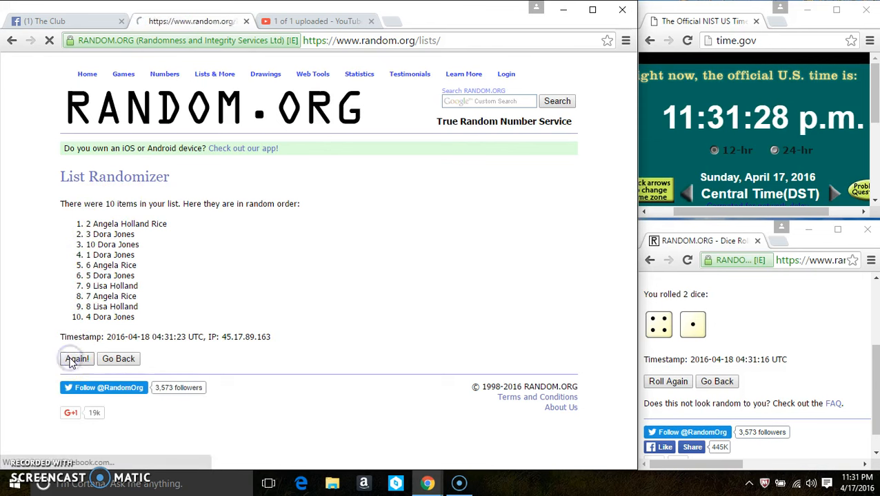
{"action": "left_click", "coordinate": [76, 359]}
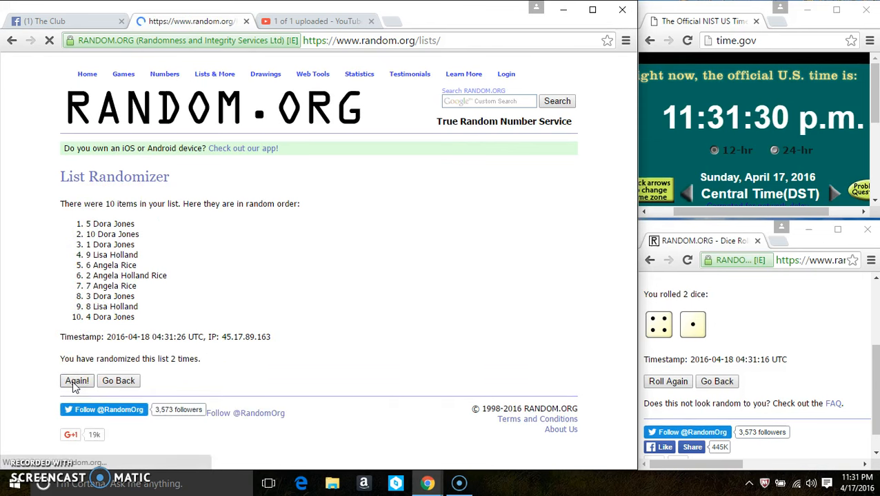
{"action": "left_click", "coordinate": [77, 381]}
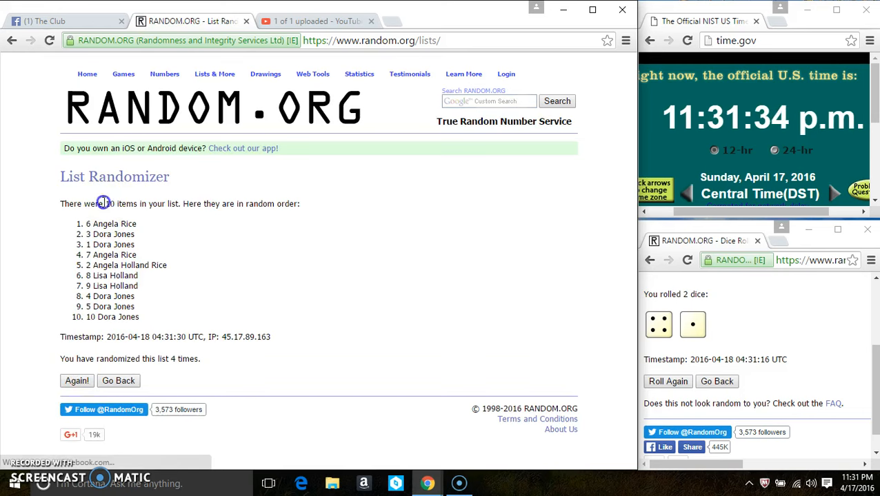
{"action": "double_click", "coordinate": [110, 223]}
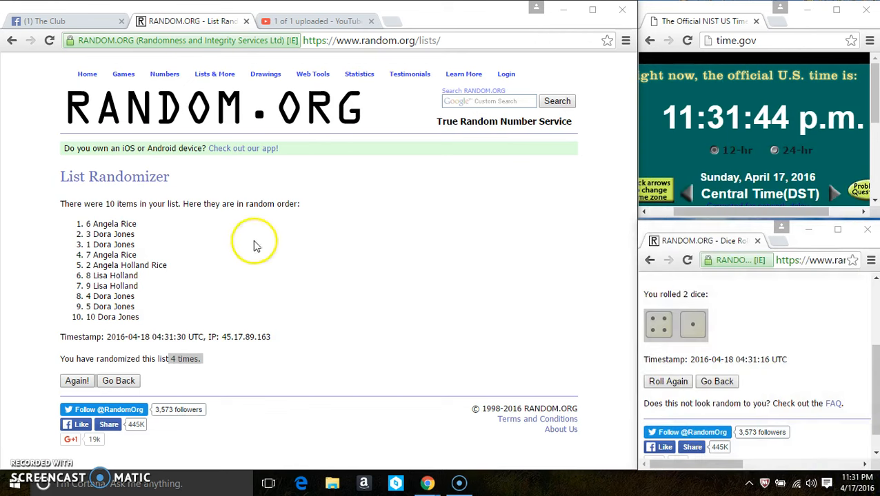
{"action": "left_click", "coordinate": [76, 380]}
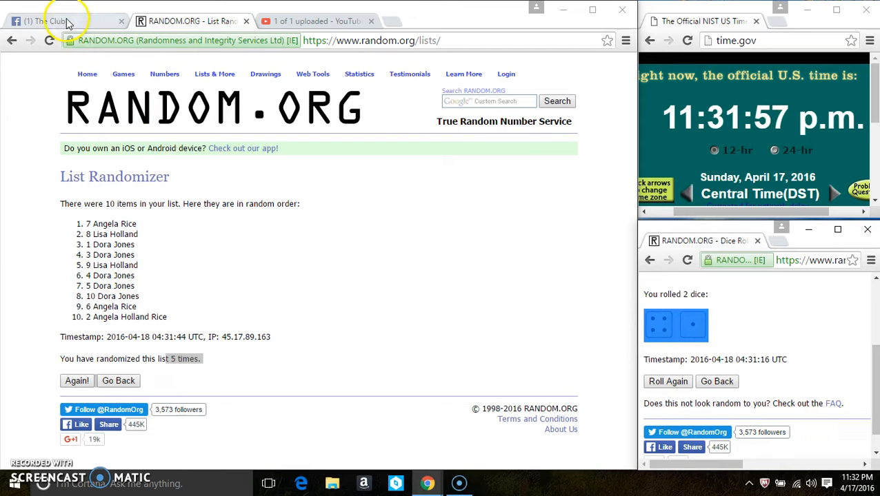
{"action": "left_click", "coordinate": [62, 21]}
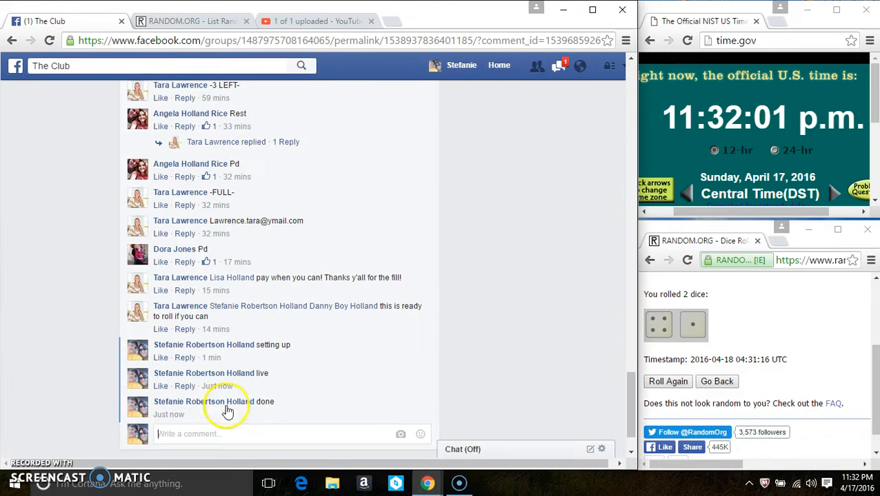
{"action": "mouse_move", "coordinate": [218, 414]}
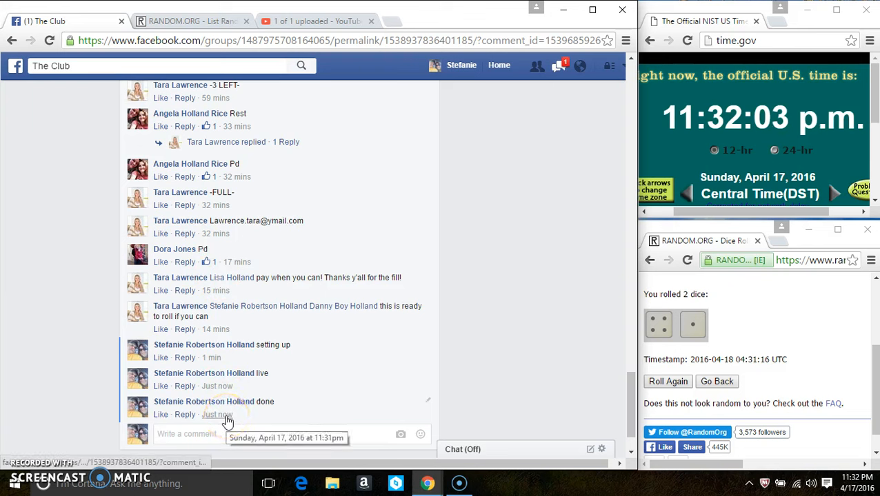
{"action": "mouse_move", "coordinate": [420, 434]}
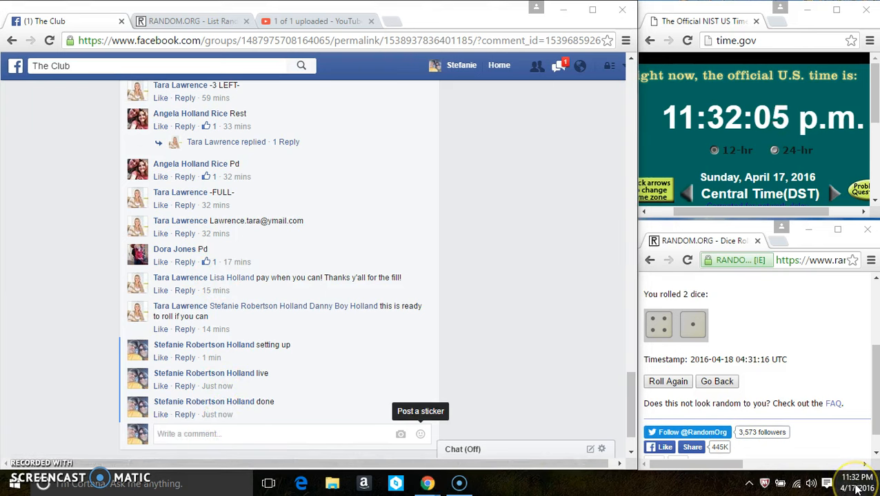
{"action": "mouse_move", "coordinate": [396, 390]}
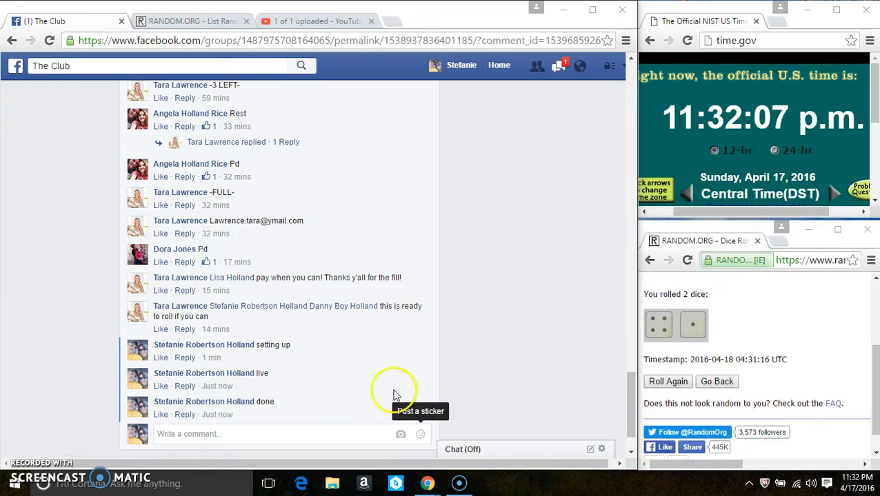